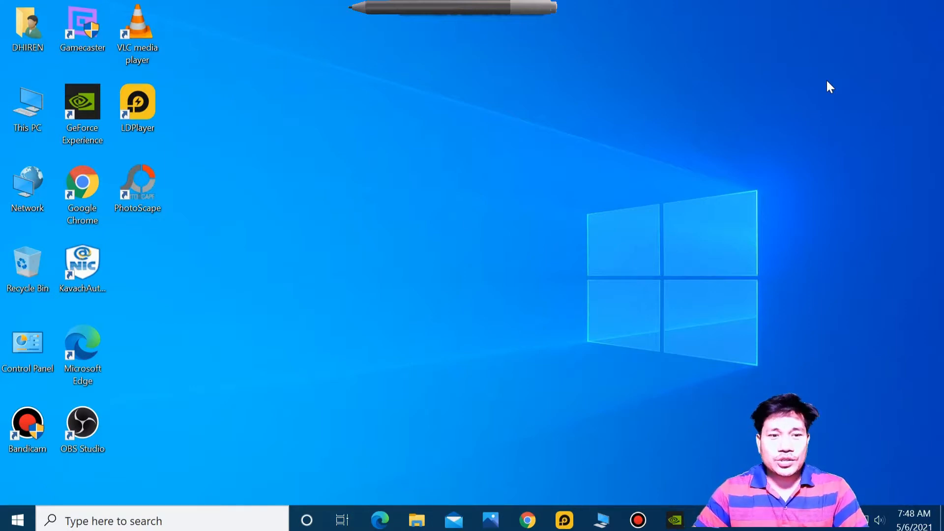
mouse_move(659, 517)
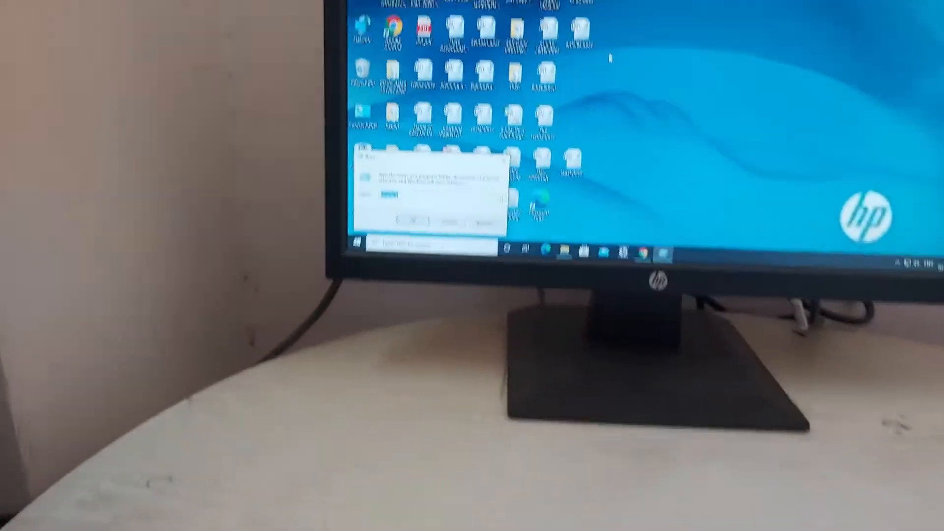
Replace the earlier 'mspaint' entry in the Run dialog with 'cmd'
type("mspaint")
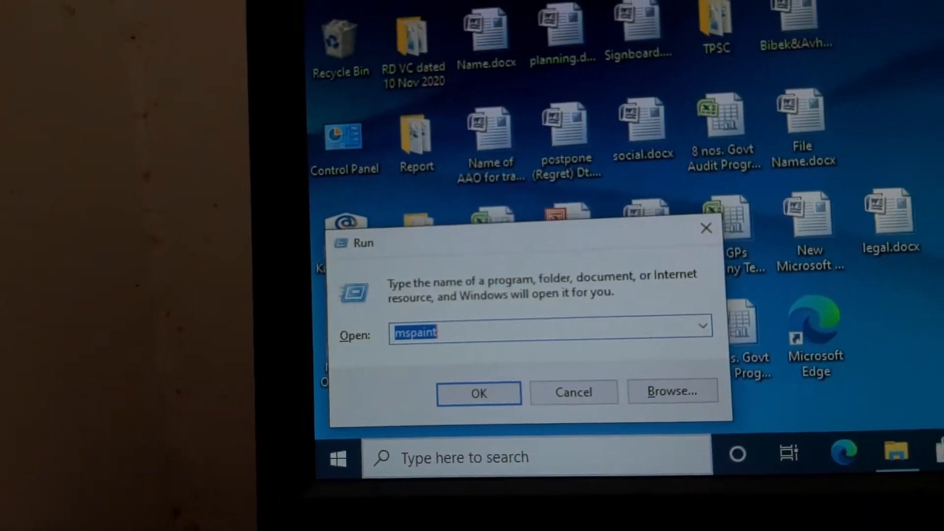
type("cmd")
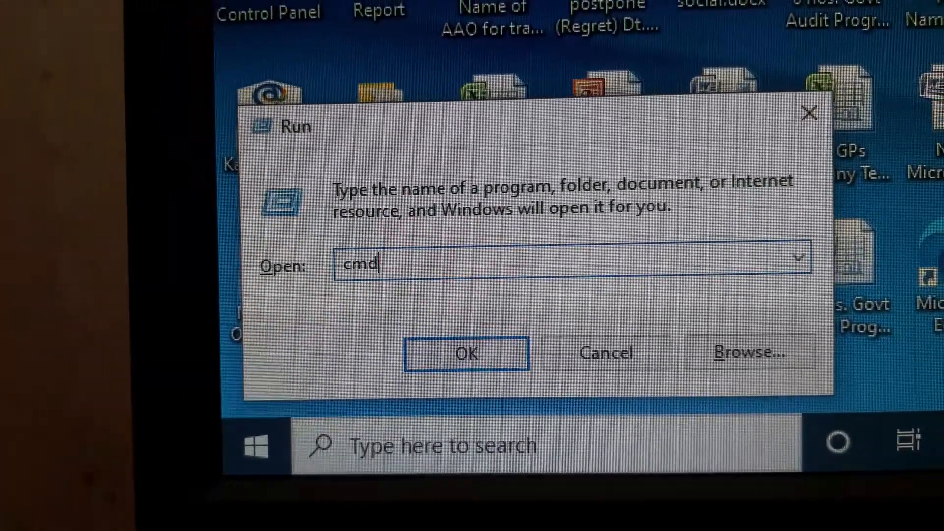
Launch Command Prompt and enter 'shutdown /s' at the prompt without running it
left_click(465, 352)
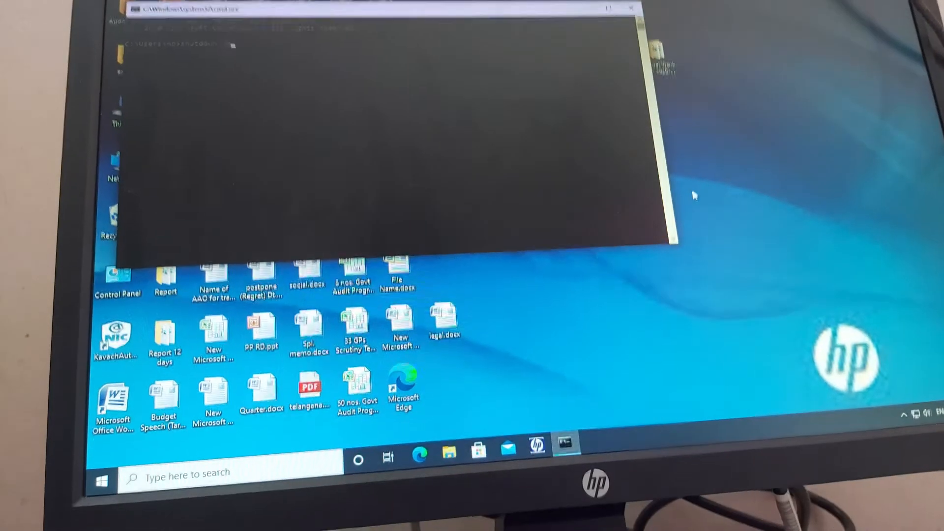
type("shutdown /s")
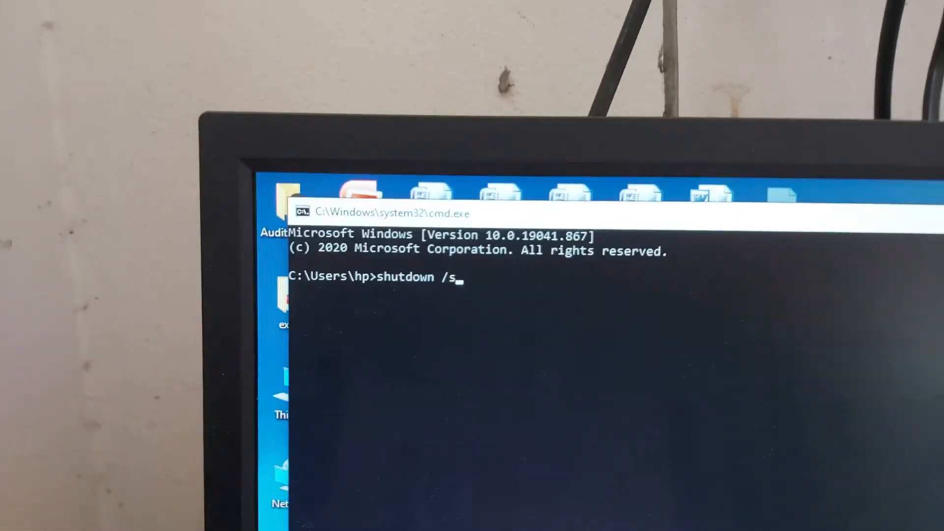